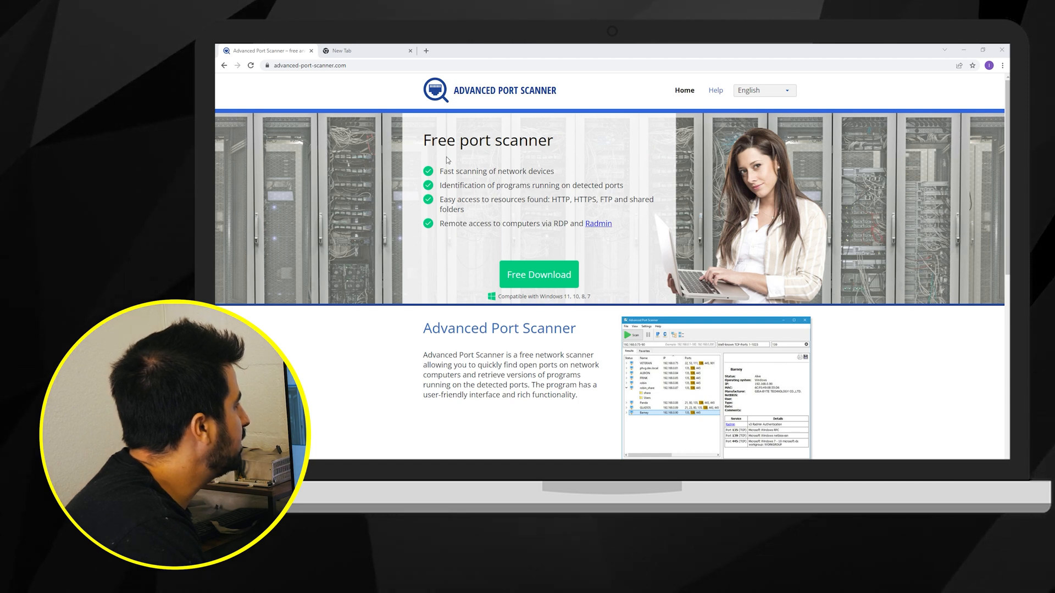
pyautogui.moveTo(457, 168)
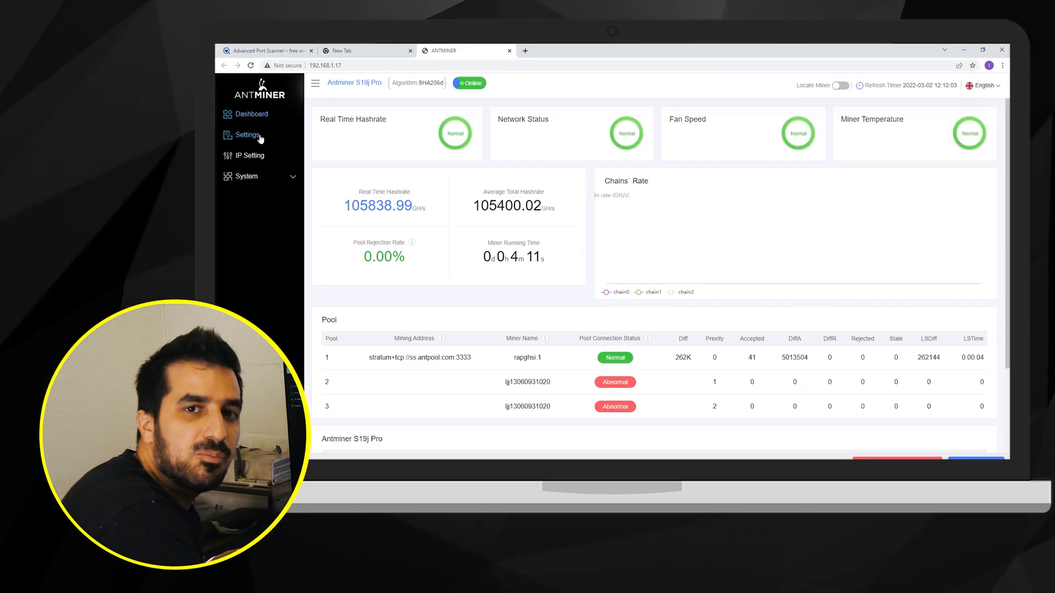
# Step: Switch to the Antminer dashboard showing the S19j Pro online and mining
pyautogui.click(246, 134)
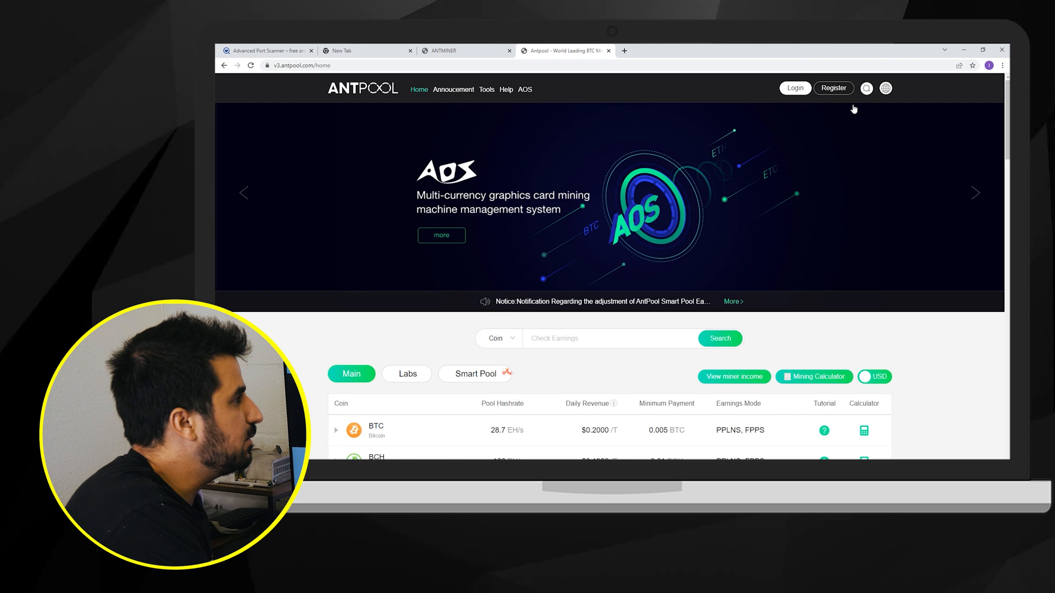
# Step: Scroll to the coin table listing BTC, BCH, LTC and ETH payments and earnings modes
pyautogui.scroll(-3)
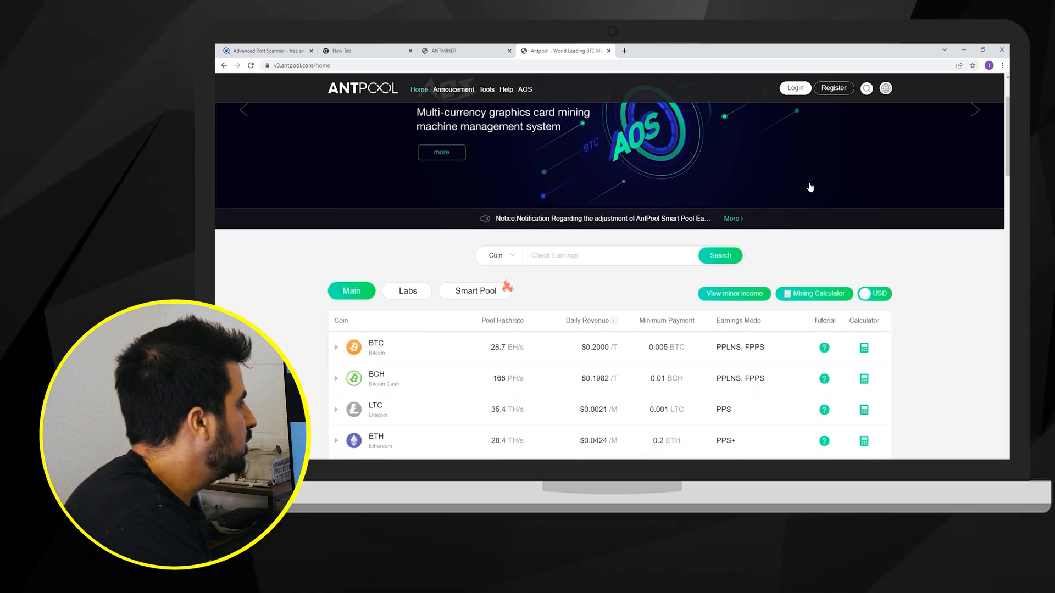